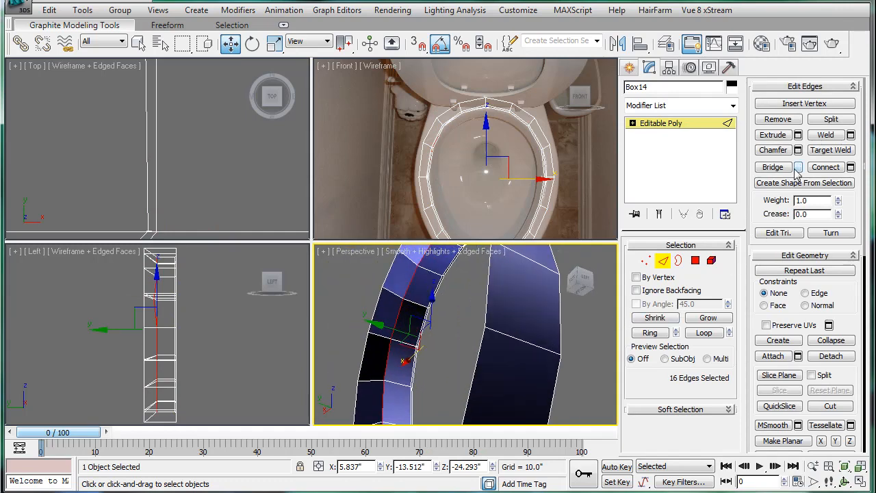
- Chamfer the 16 selected rim edges to add crease loops around the seat ring
click(798, 149)
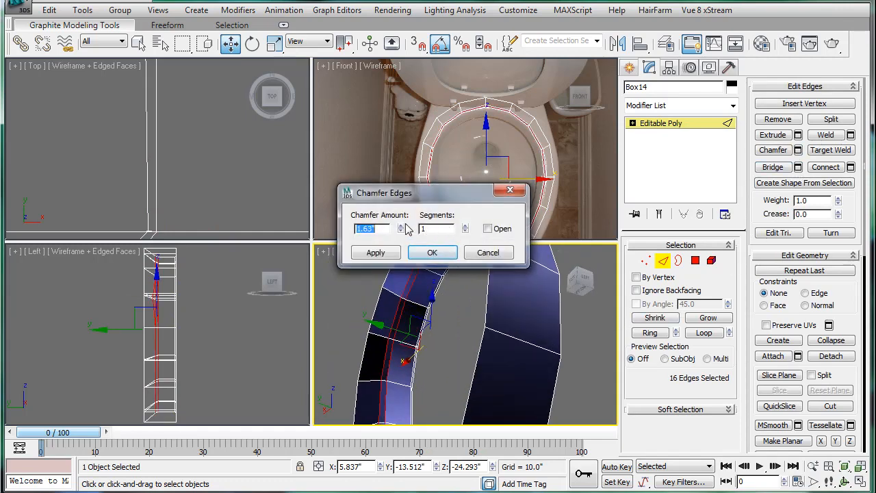
click(433, 252)
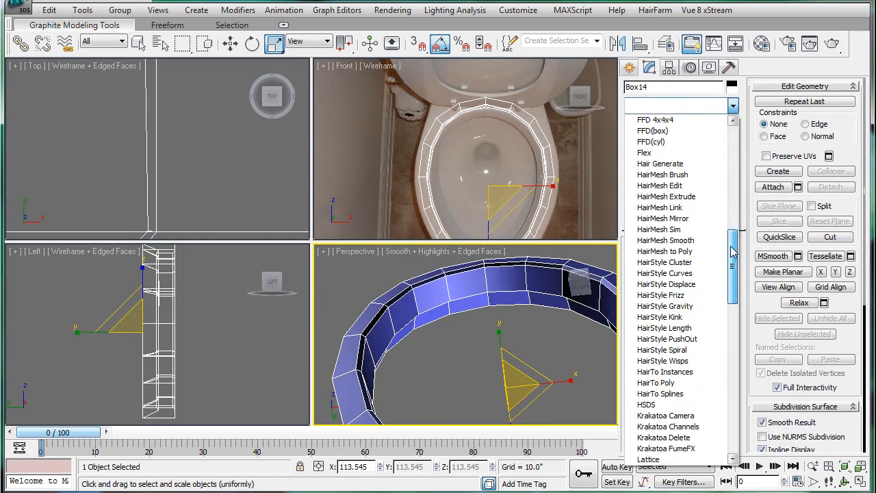
- Add MeshSmooth above the rim mesh, then chamfer a second set of 32 rim edges in Editable Poly
scroll(down, 3)
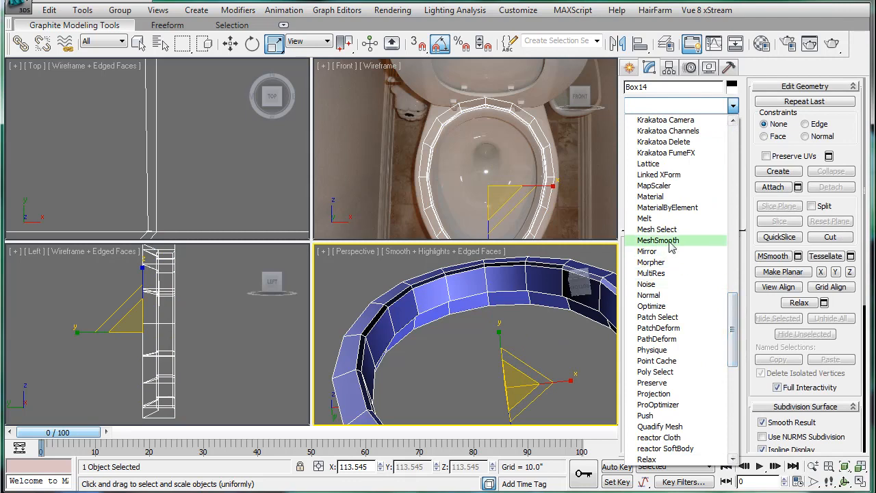
click(657, 241)
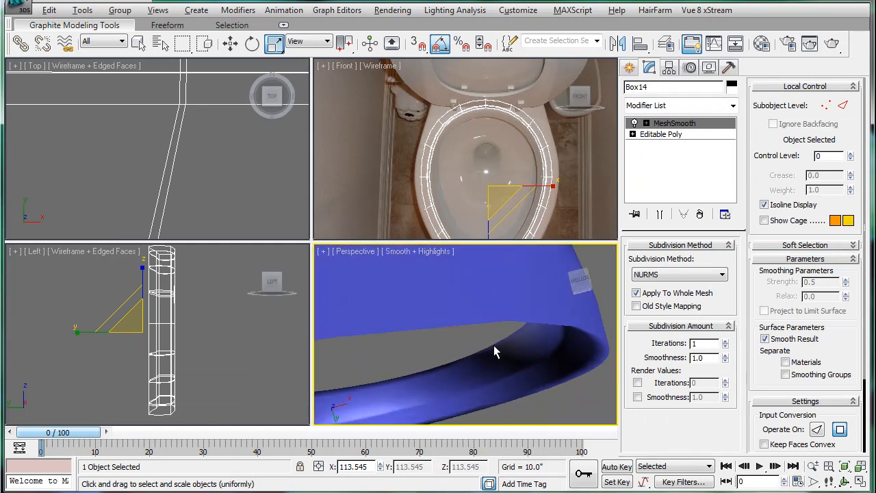
click(661, 135)
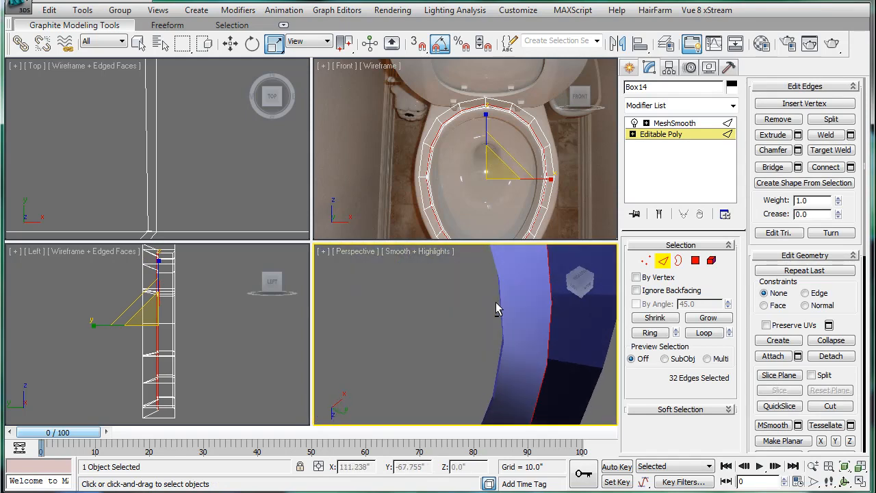
click(798, 150)
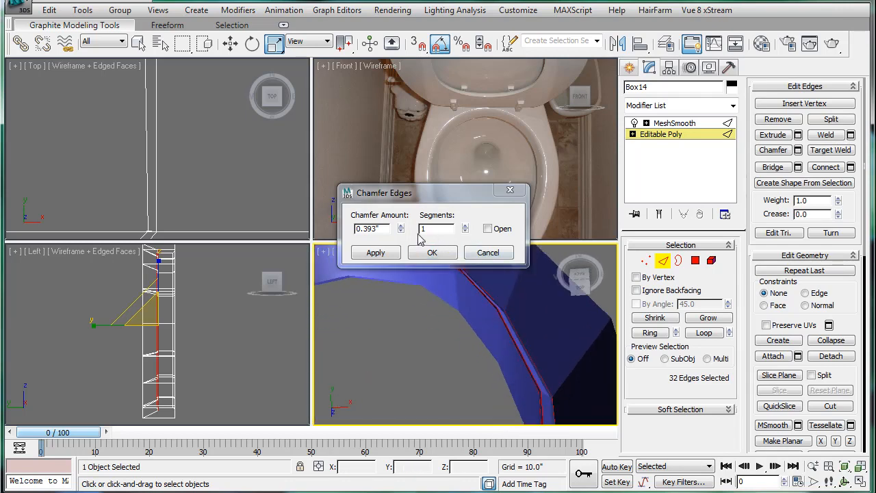
click(432, 252)
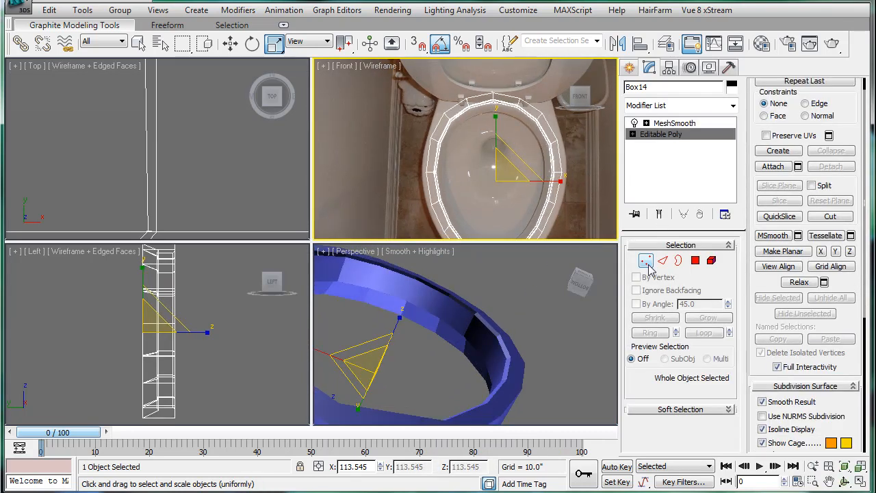
- Preview the MeshSmooth result, then select two rim edges and grow them into a full loop
click(663, 260)
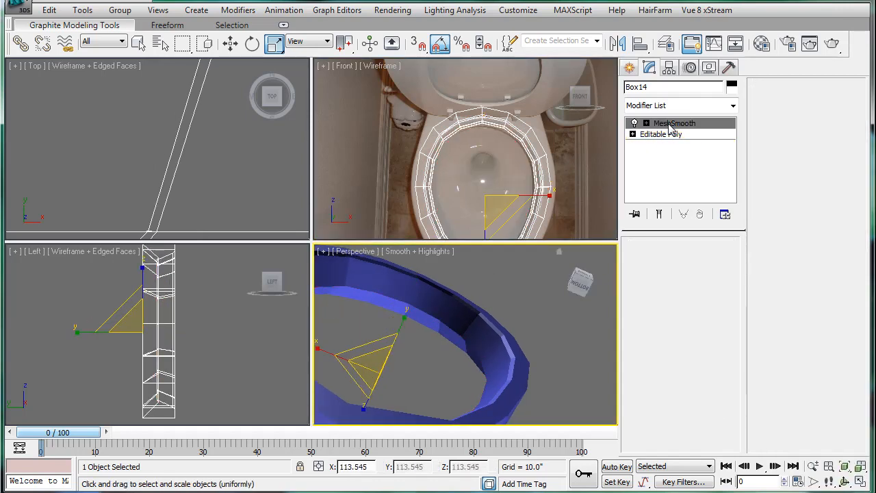
click(674, 123)
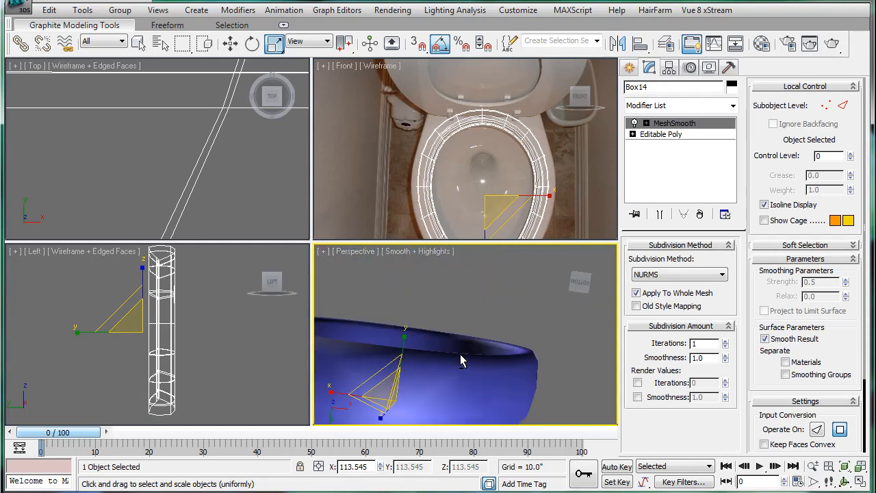
click(660, 134)
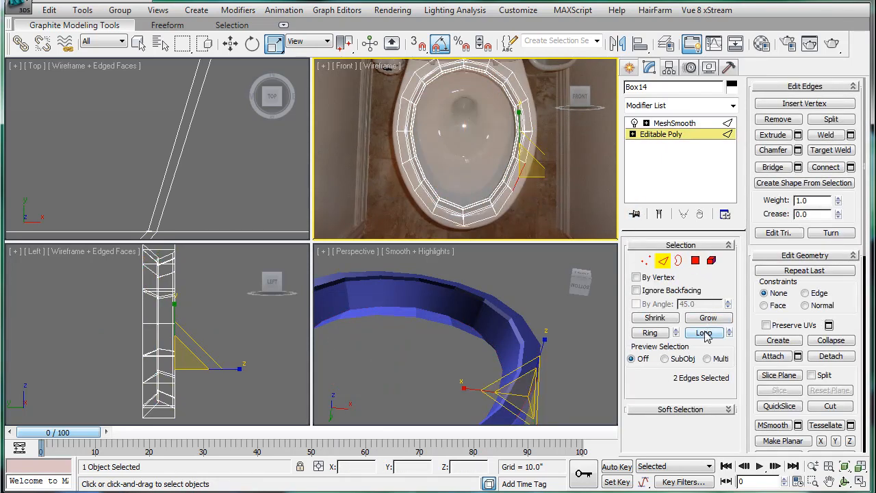
click(703, 333)
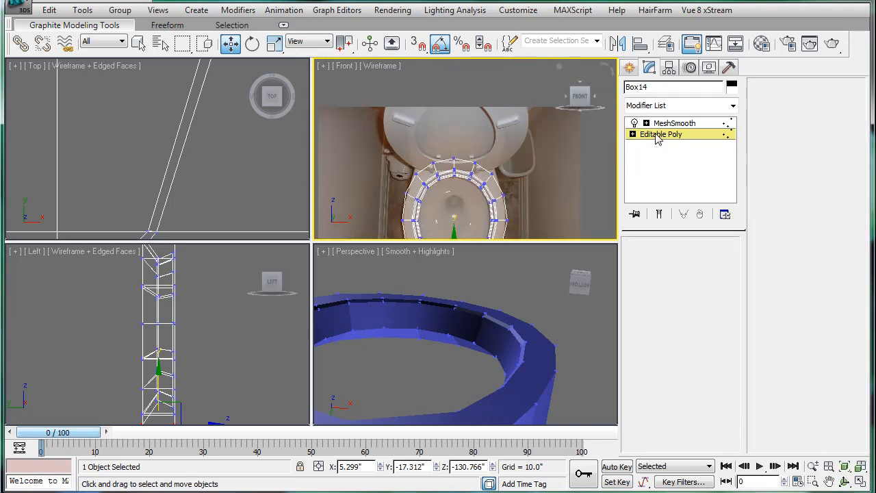
- Load the front-on toilet photo as the Front viewport background
click(660, 134)
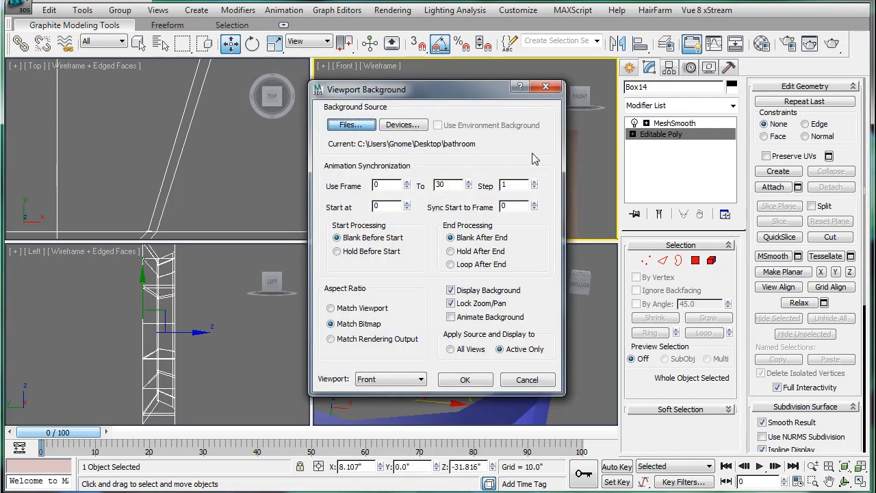
click(348, 125)
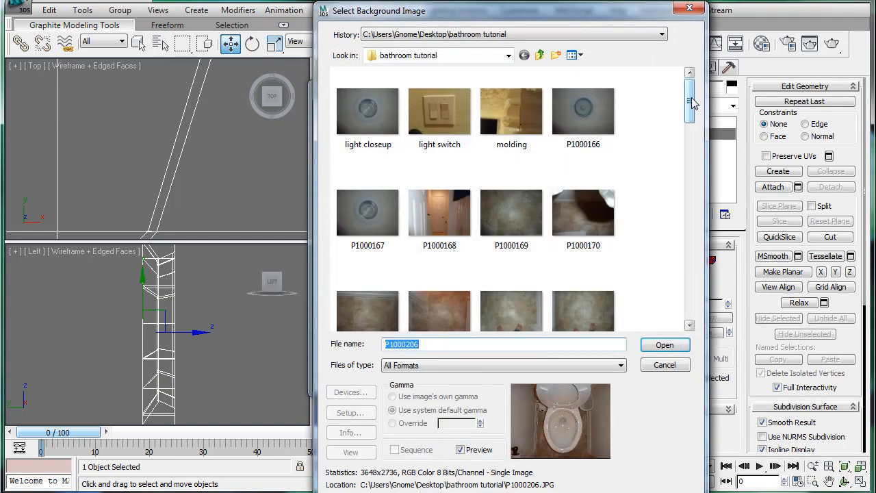
scroll(down, 3)
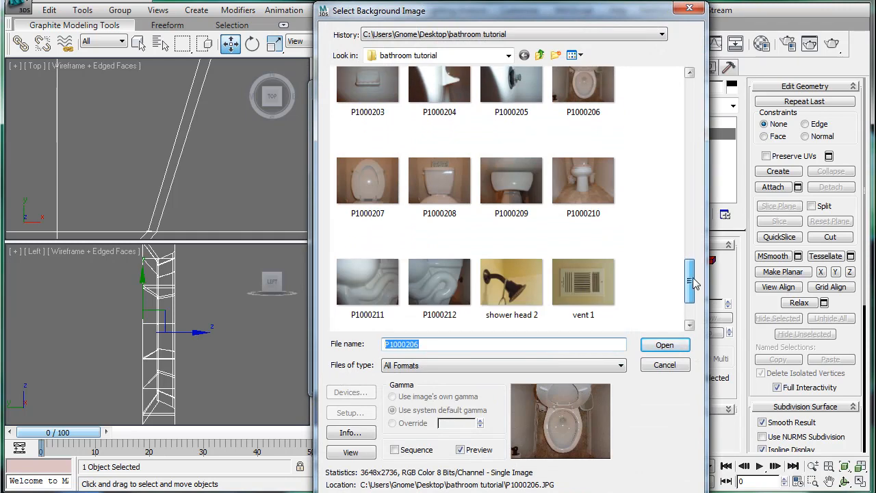
click(512, 180)
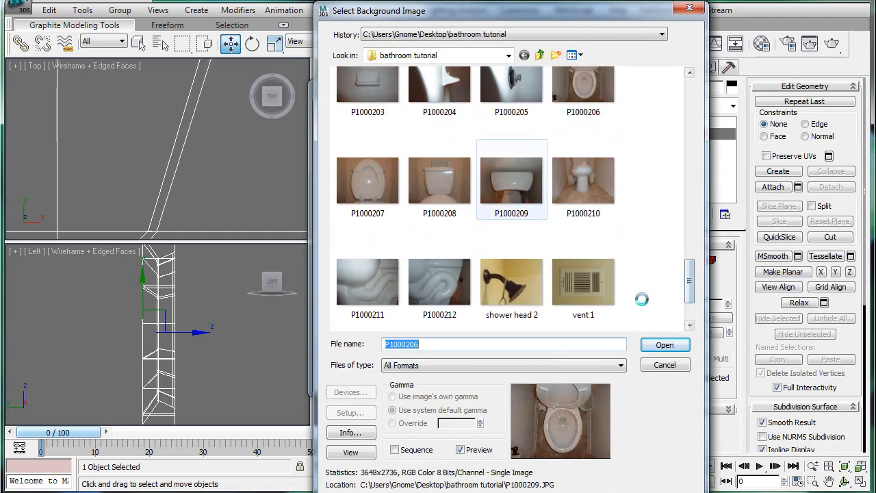
click(664, 345)
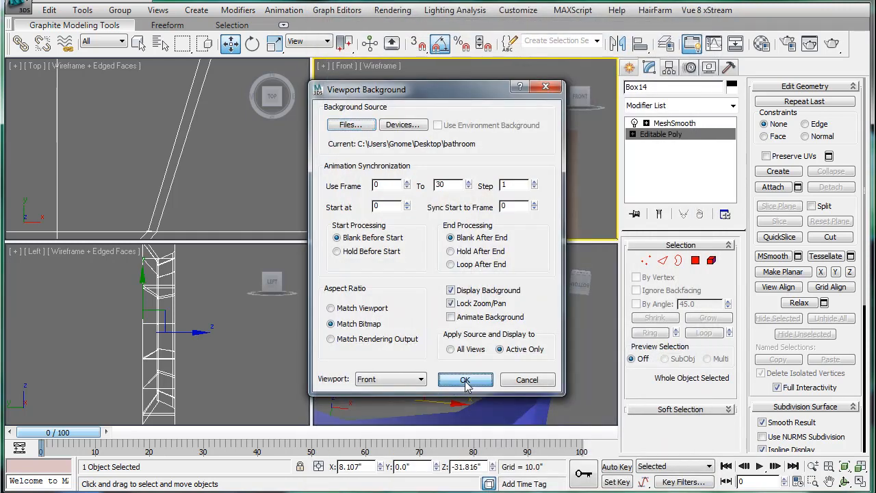
click(465, 380)
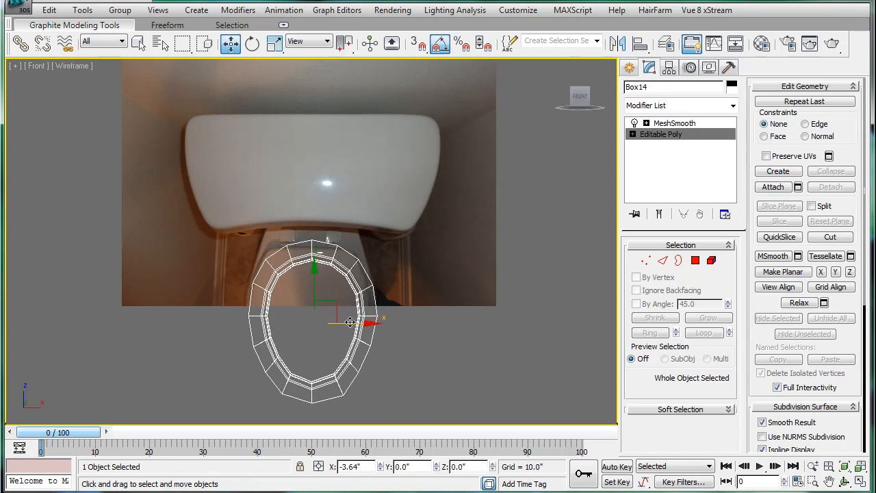
- Move the rim mesh so it sits over the bowl in the photo
drag(349, 321, 325, 298)
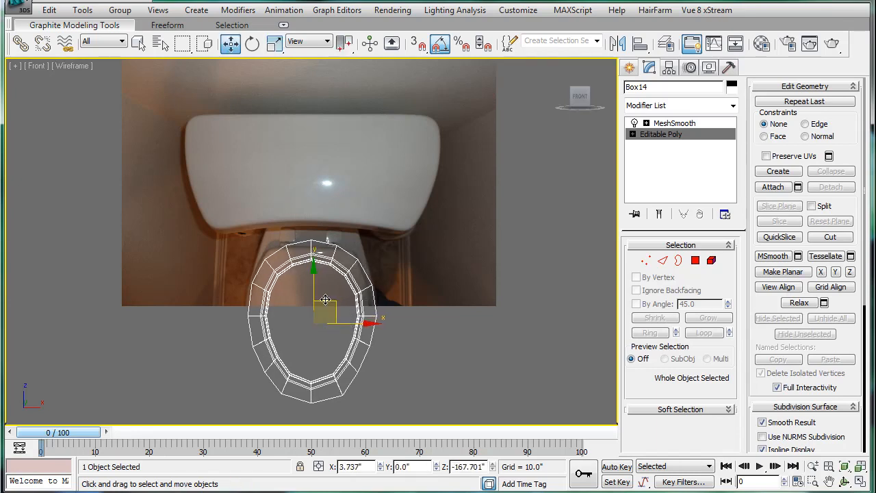
drag(325, 298, 313, 280)
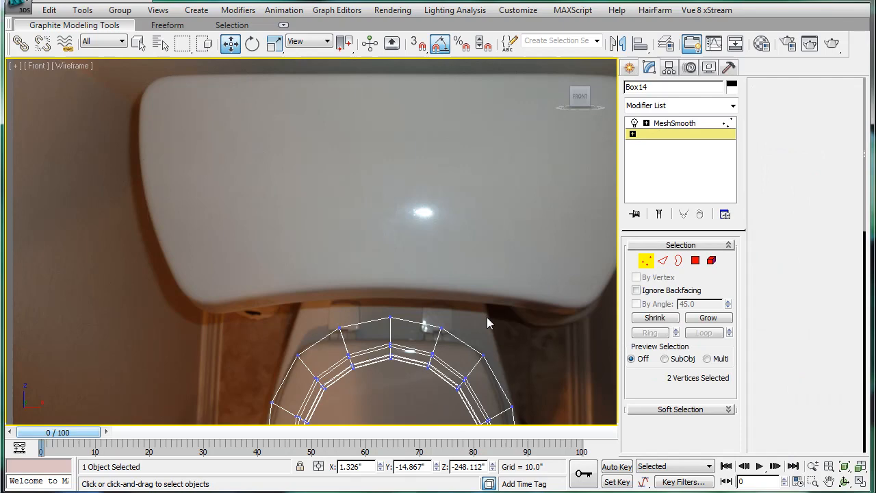
- Extrude the rim's back faces upward into a block and nudge it toward the tank in the photo
click(661, 134)
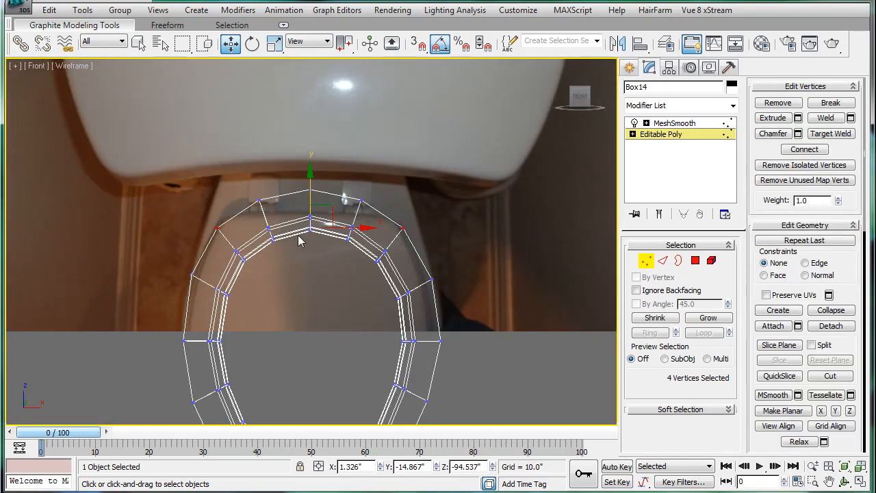
key(t)
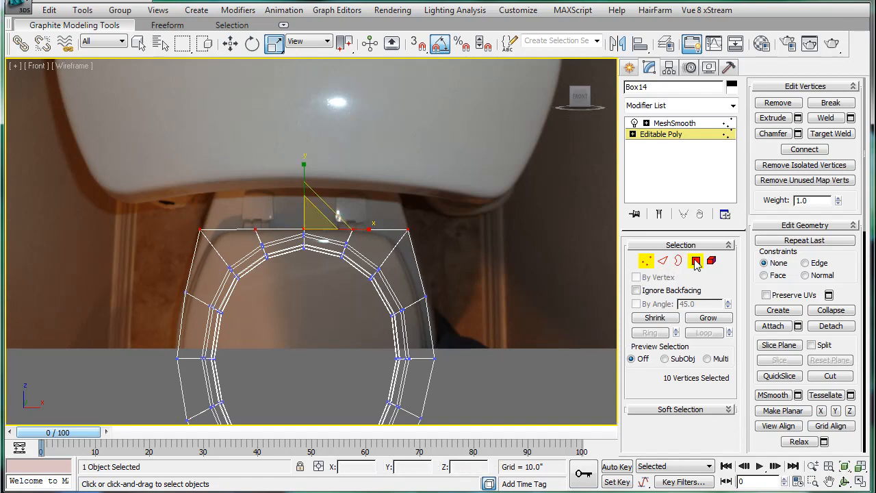
click(695, 261)
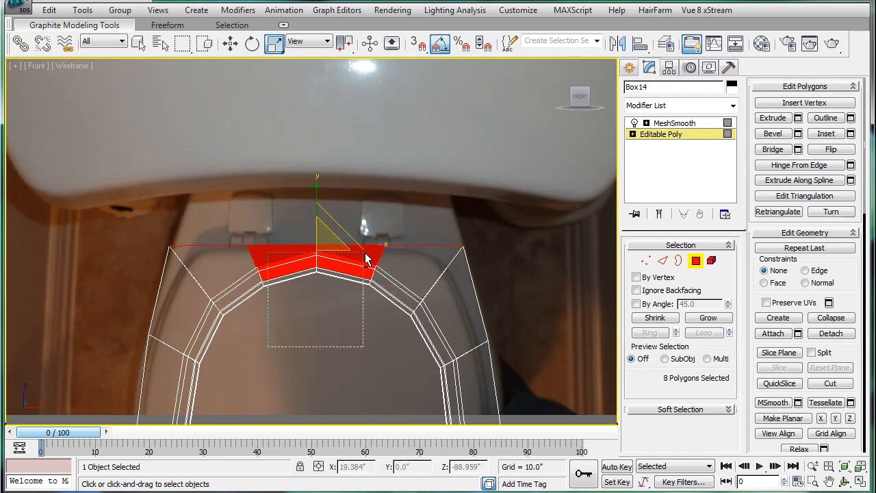
click(798, 118)
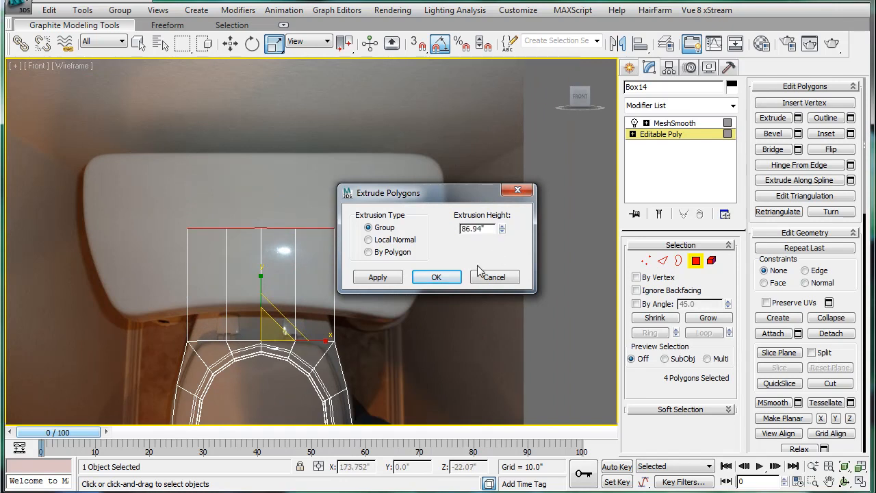
click(435, 277)
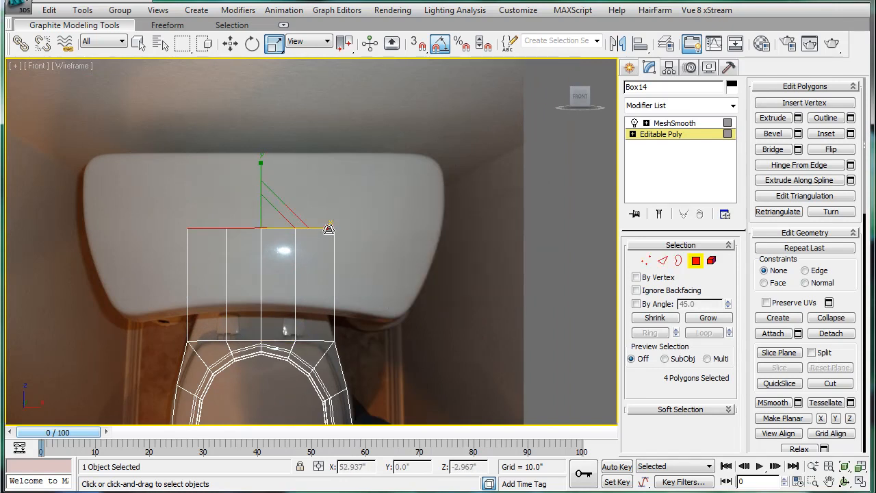
drag(329, 227, 326, 227)
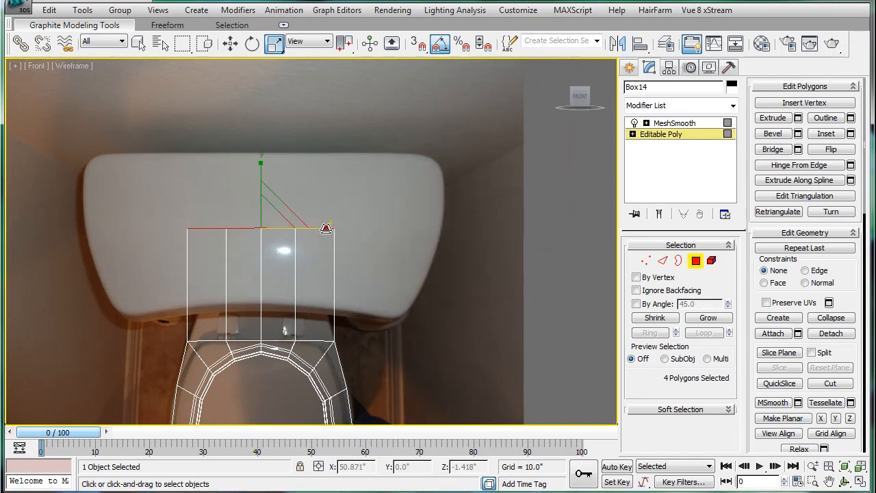
drag(326, 227, 309, 219)
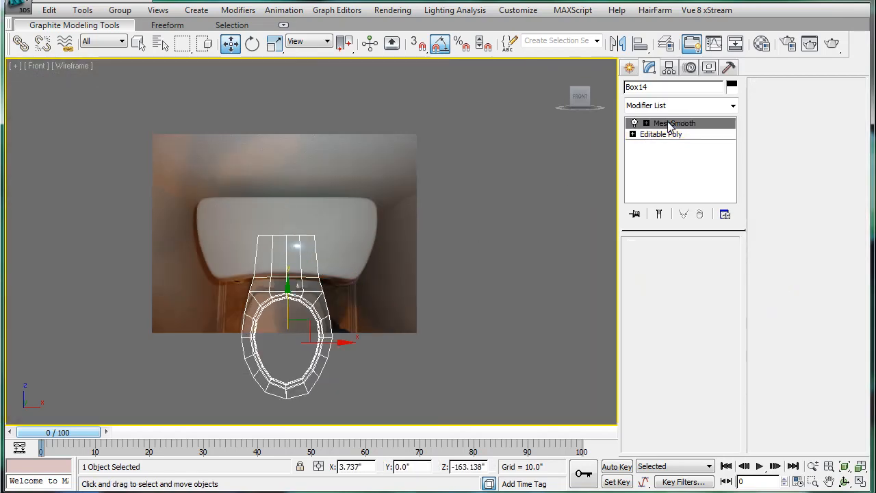
- Check the smoothed shape, then set the closer front photo as the Front view background
click(673, 123)
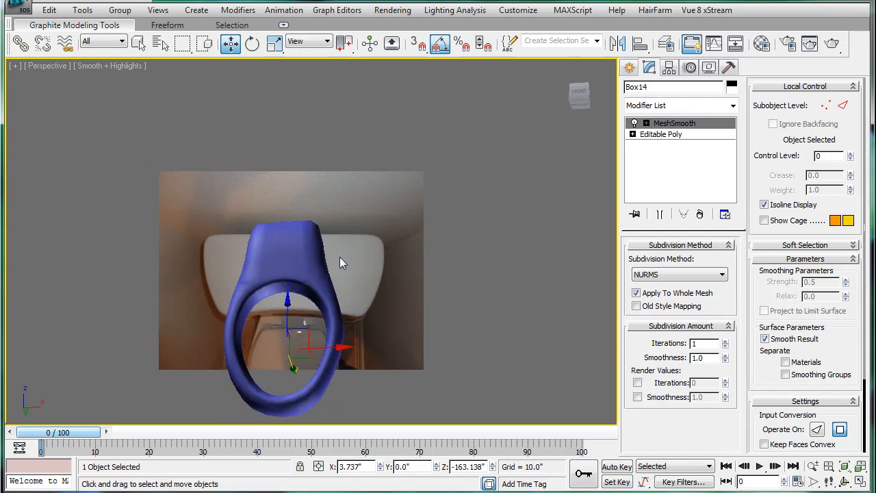
drag(342, 263, 431, 290)
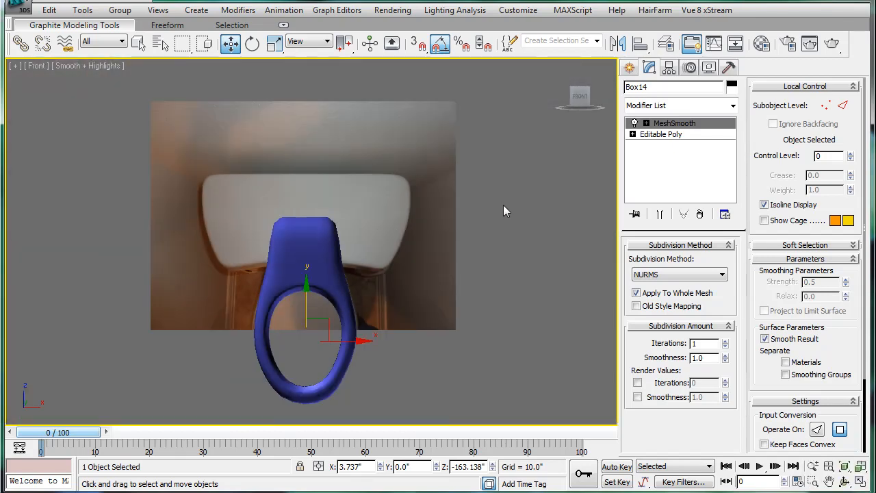
click(660, 134)
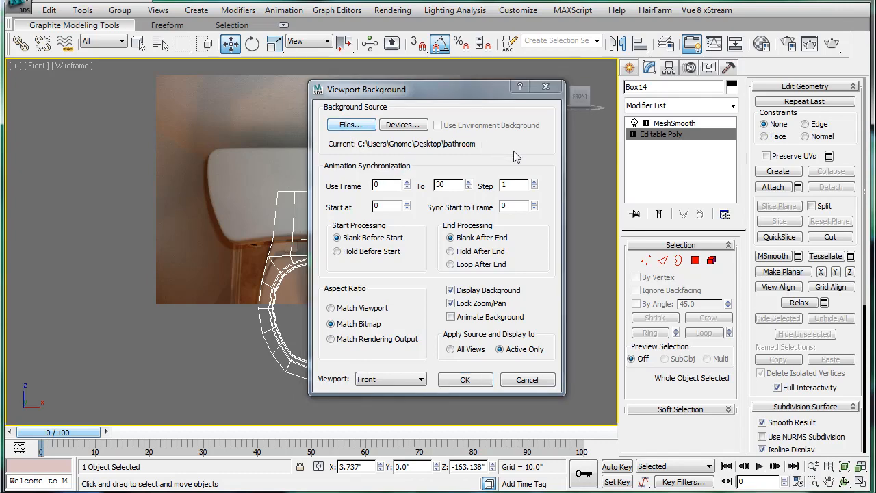
click(351, 124)
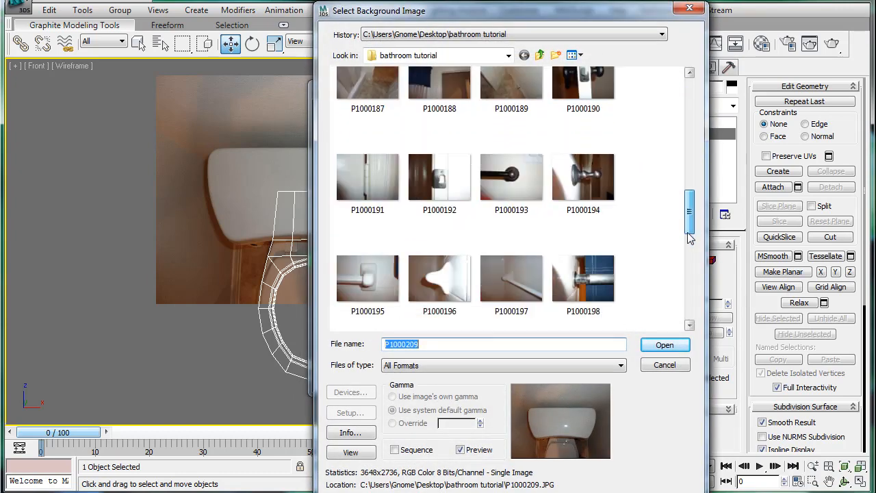
scroll(down, 3)
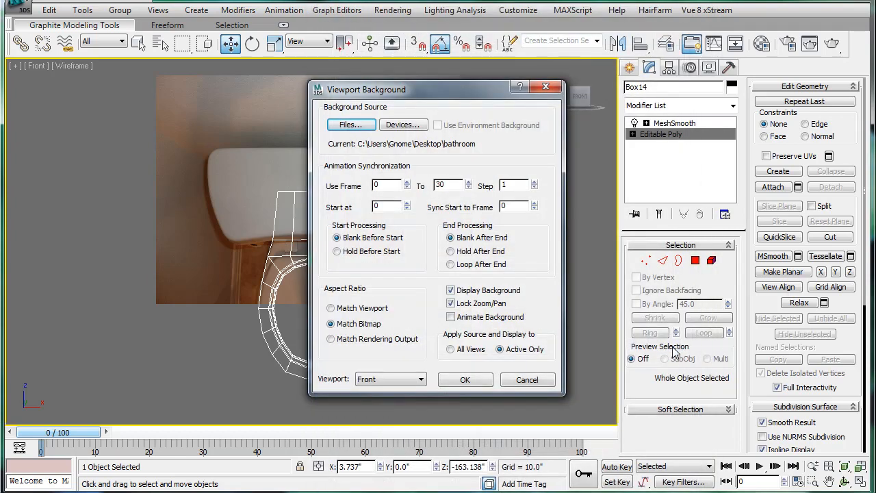
click(465, 380)
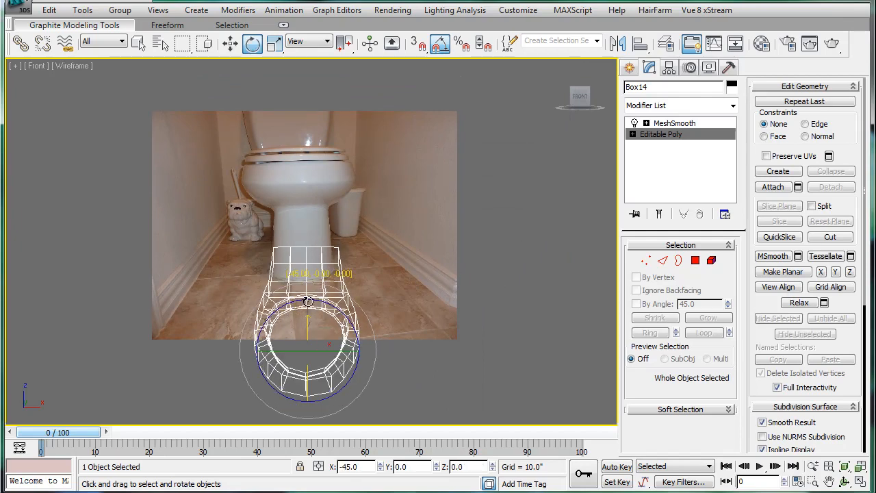
- Rotate the ring upright and move it onto the toilet rim in the photo
drag(308, 301, 308, 339)
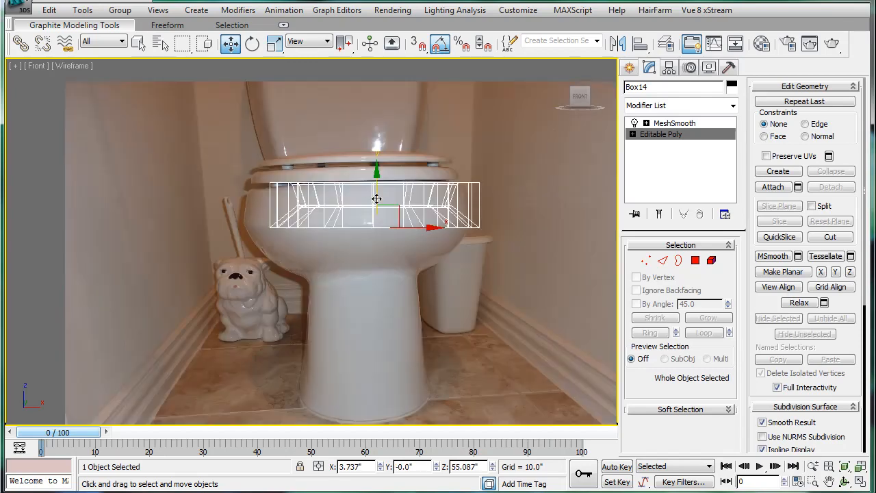
drag(375, 199, 386, 227)
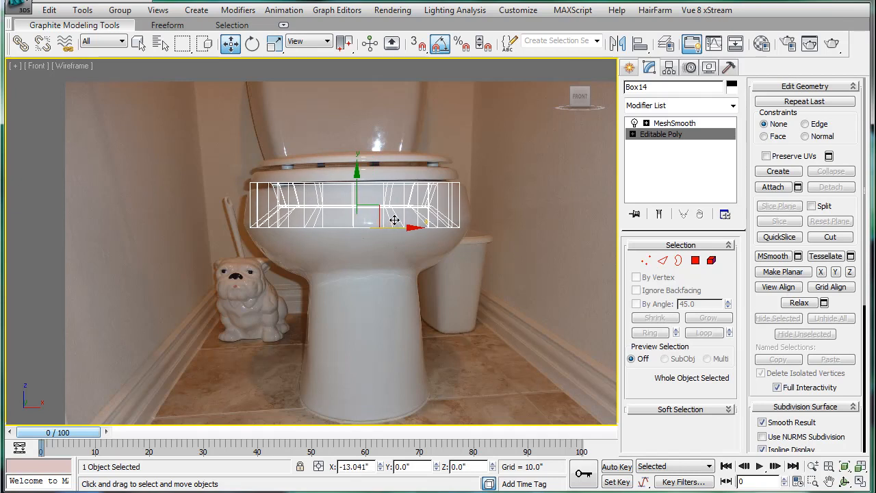
drag(394, 219, 397, 218)
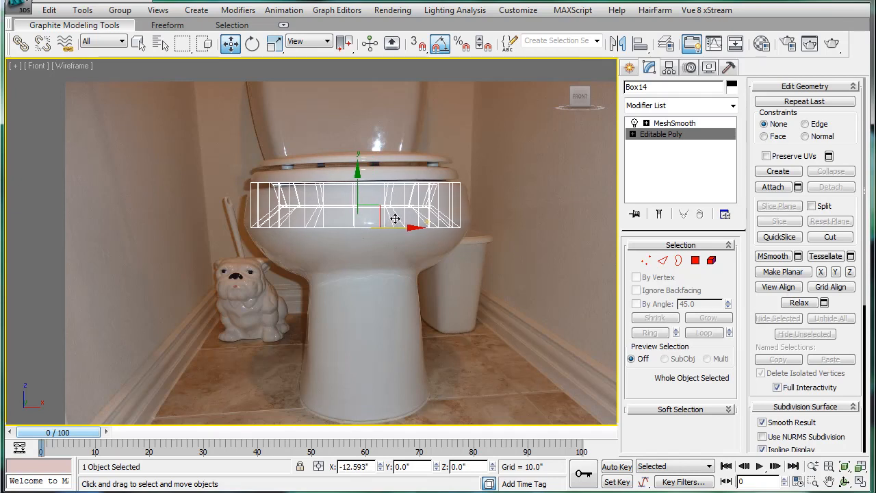
- Scale the ring to the photo's rim width and select its 24 underside polygons
click(272, 43)
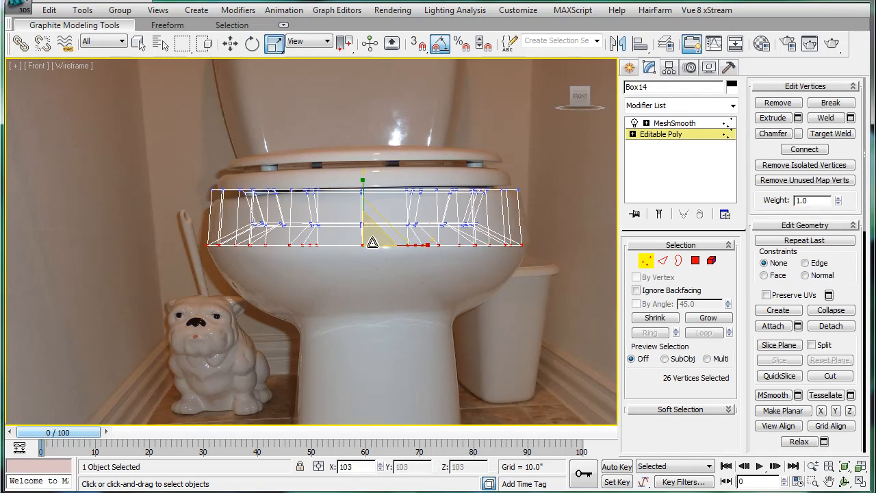
drag(372, 241, 381, 241)
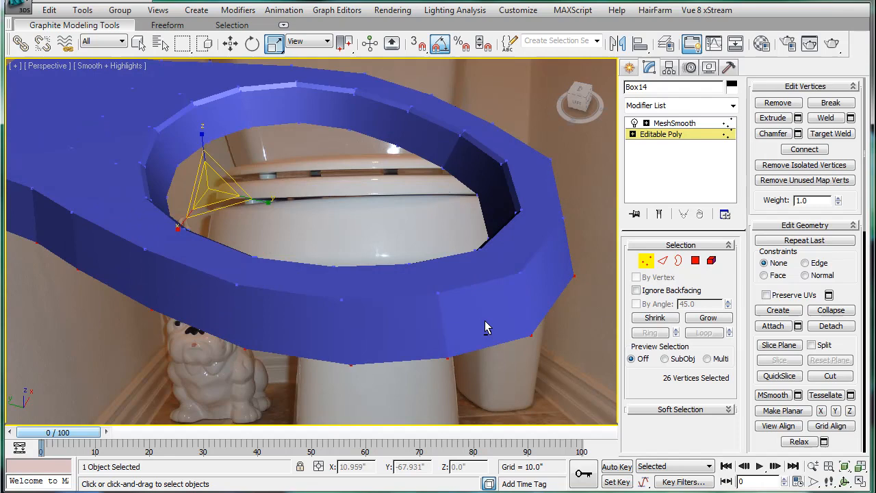
drag(486, 328, 527, 208)
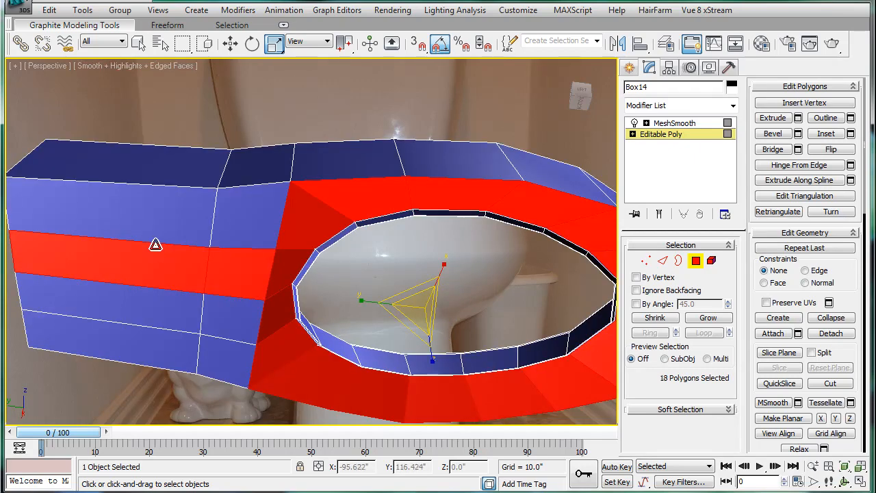
click(138, 42)
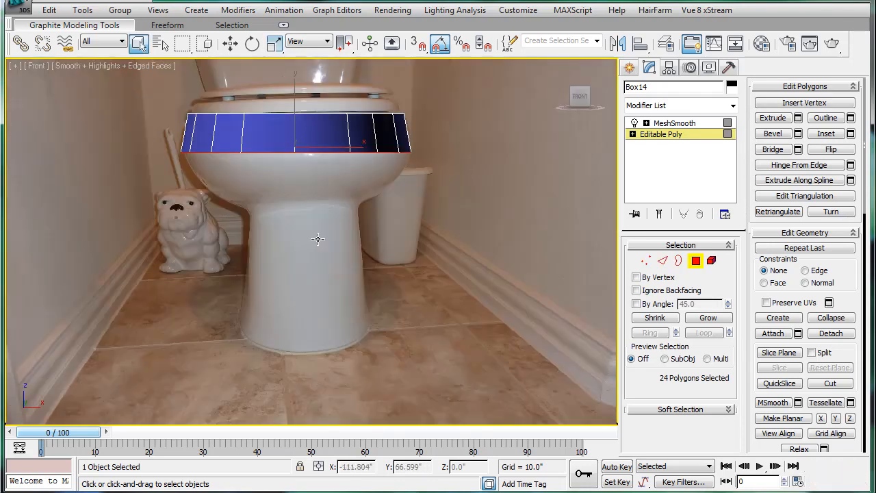
- Extrude the bowl down about 10, taper the new edge inward, then extrude again about 14
click(798, 118)
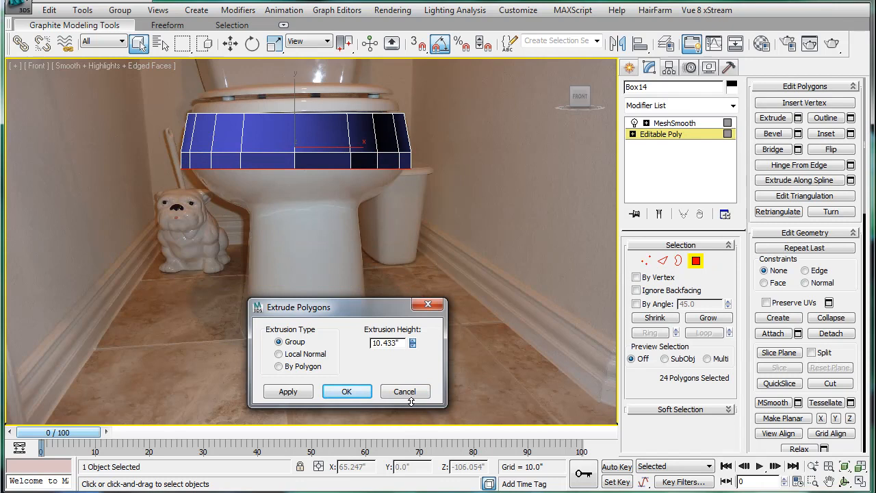
click(347, 392)
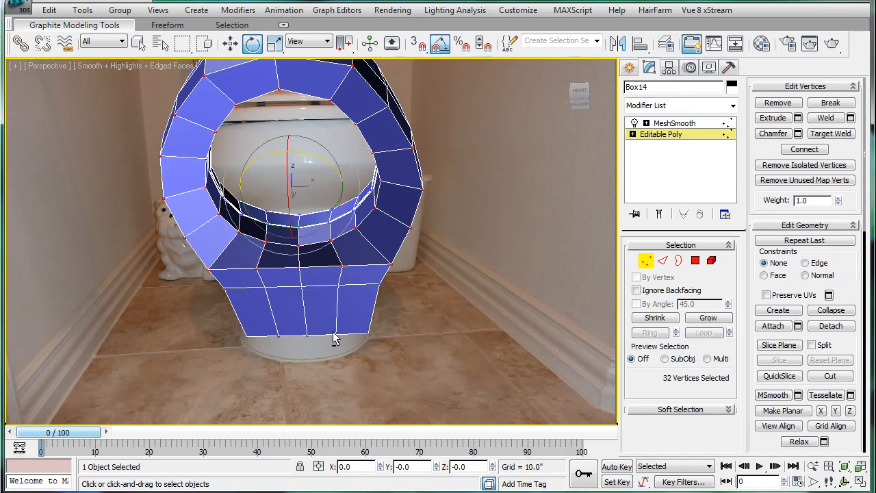
drag(336, 336, 438, 383)
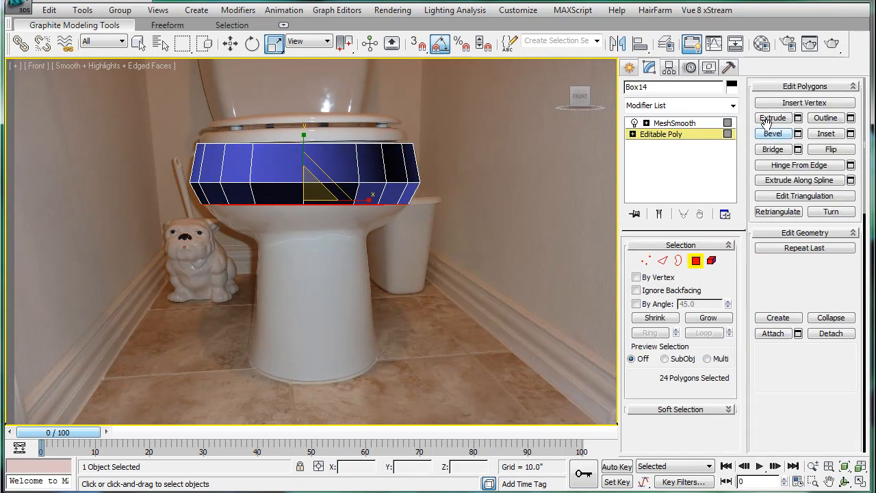
click(797, 118)
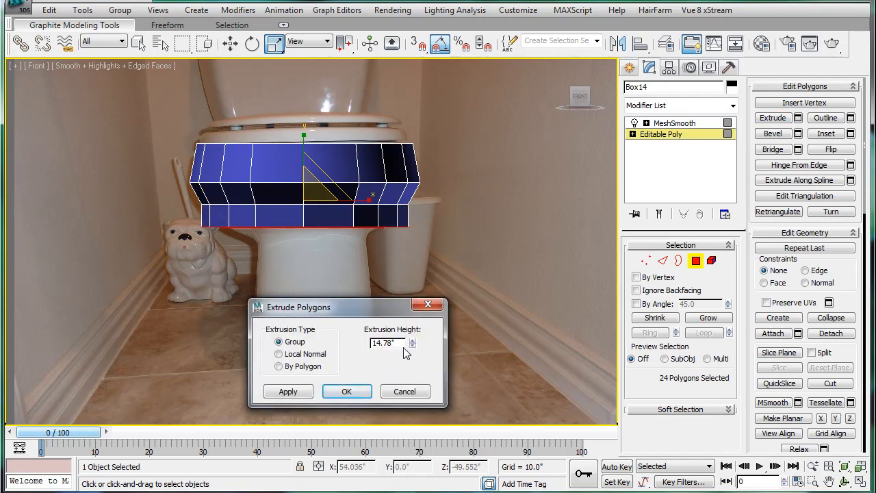
click(346, 391)
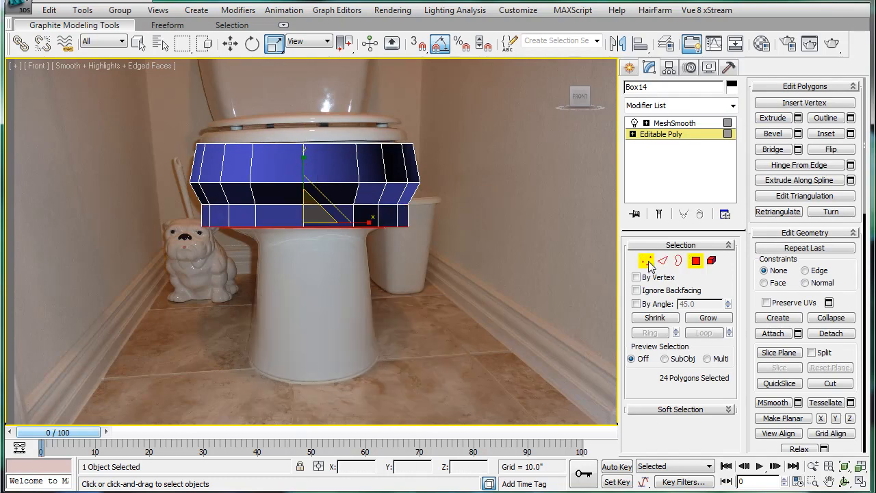
- Narrow the bowl's bottom vertex row to the waist and extrude the bottom faces about 6 units
click(646, 260)
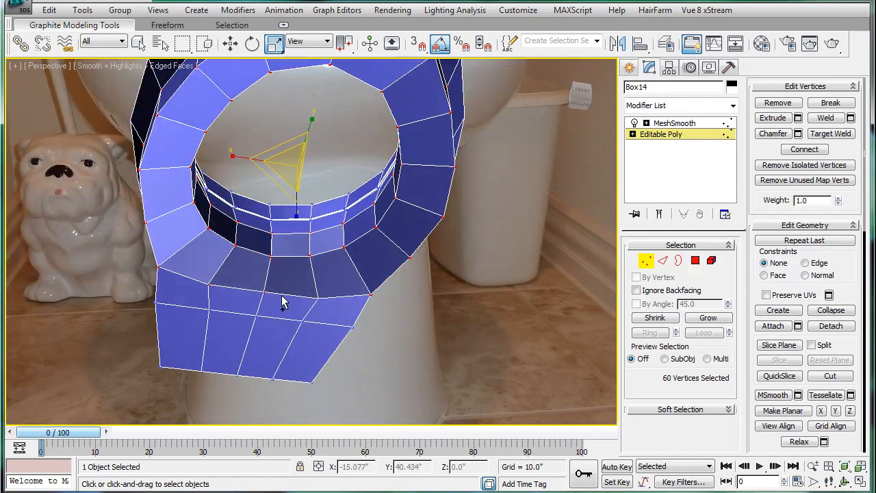
click(301, 317)
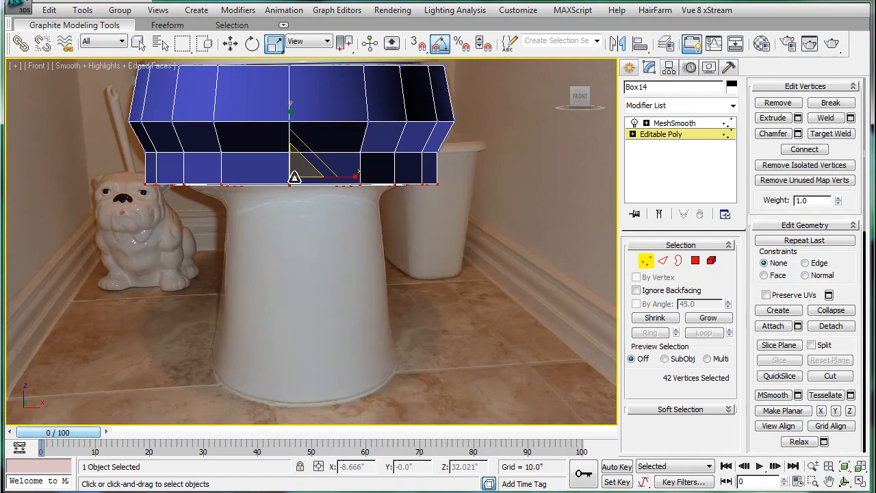
drag(294, 176, 296, 199)
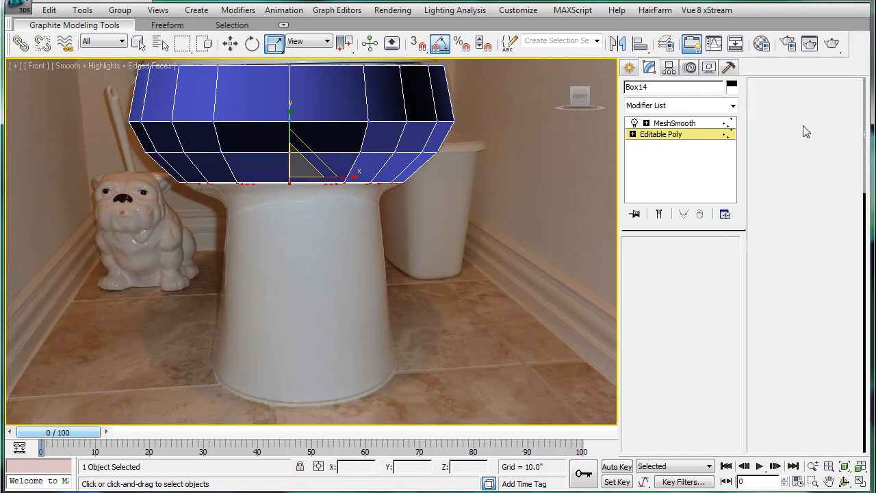
click(797, 118)
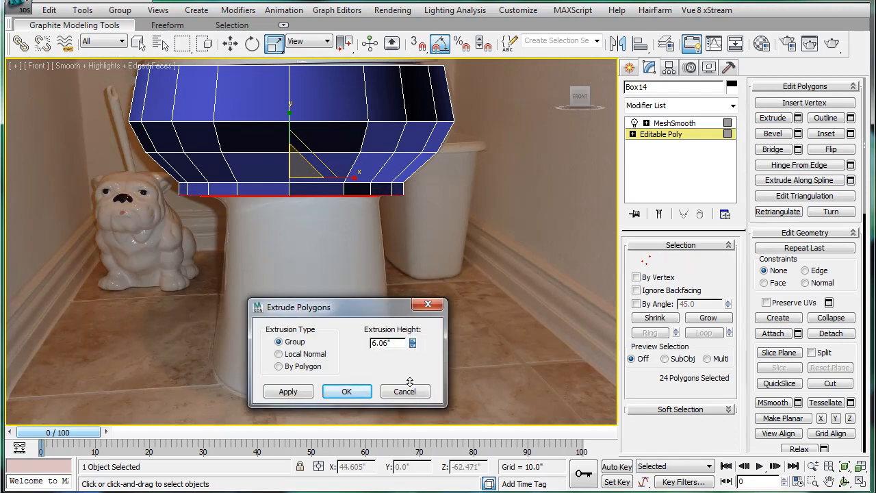
click(348, 392)
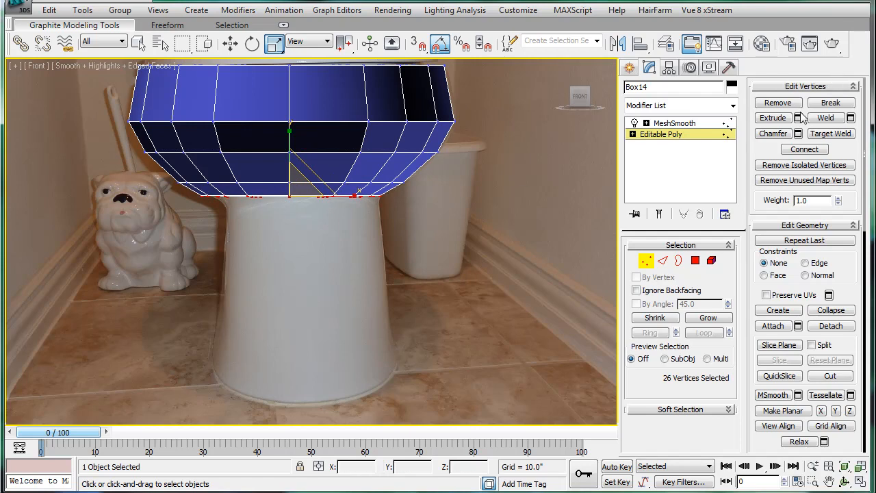
click(798, 118)
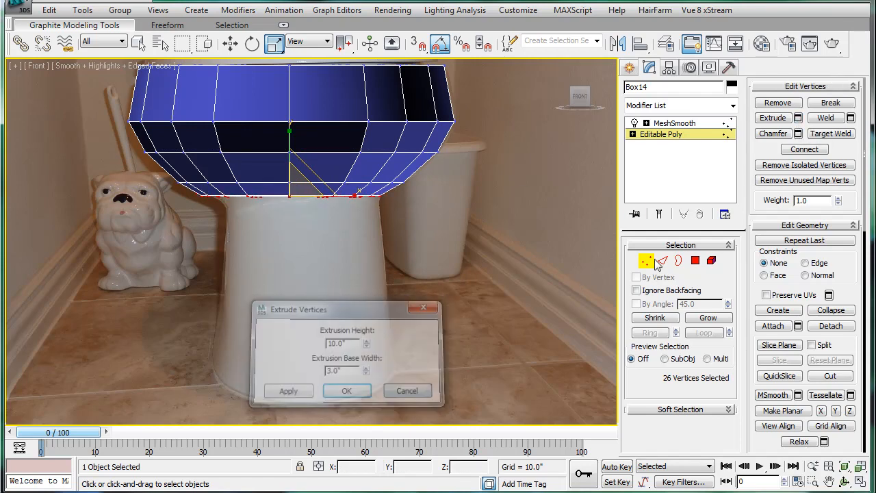
click(696, 260)
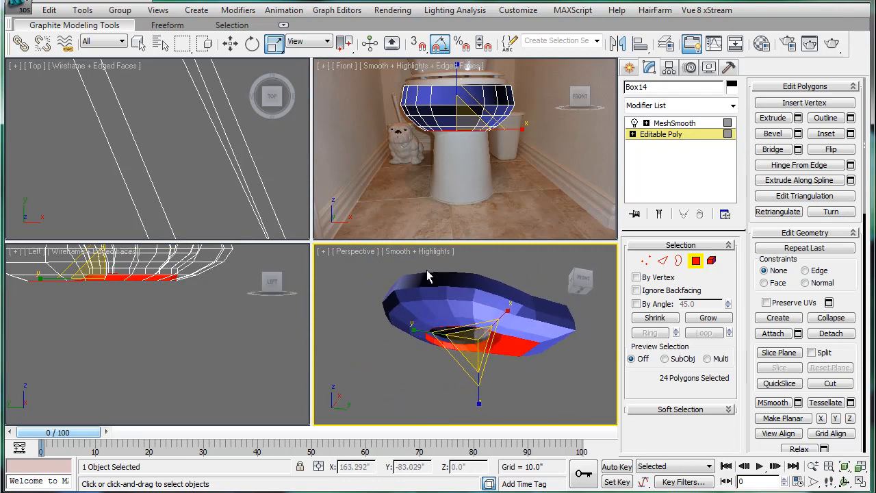
- Extrude the pedestal base down about 57 units to reach the floor in the photo
click(791, 117)
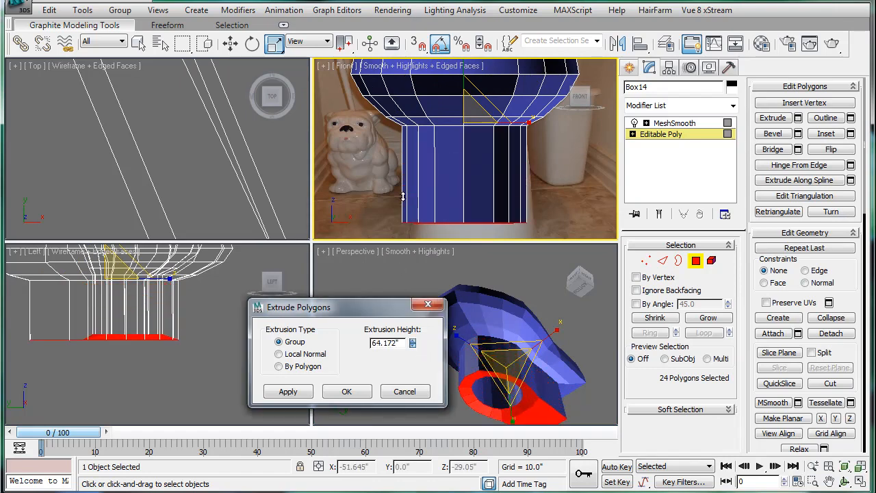
click(413, 340)
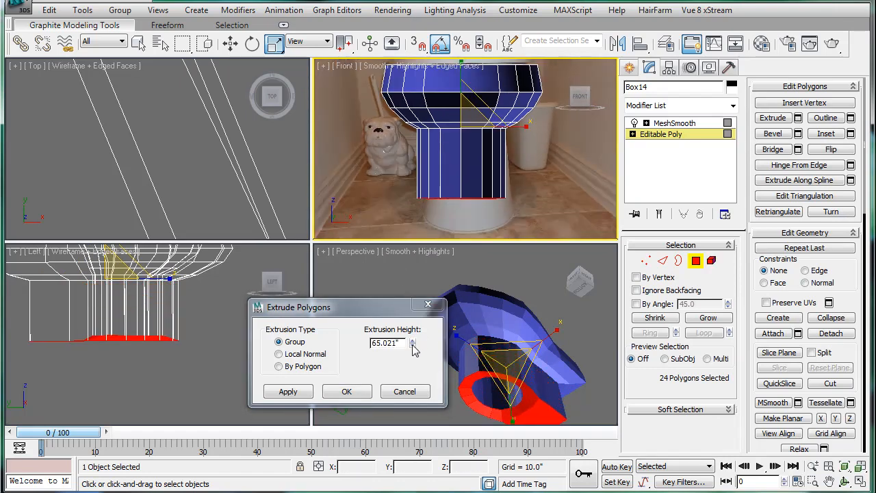
click(414, 339)
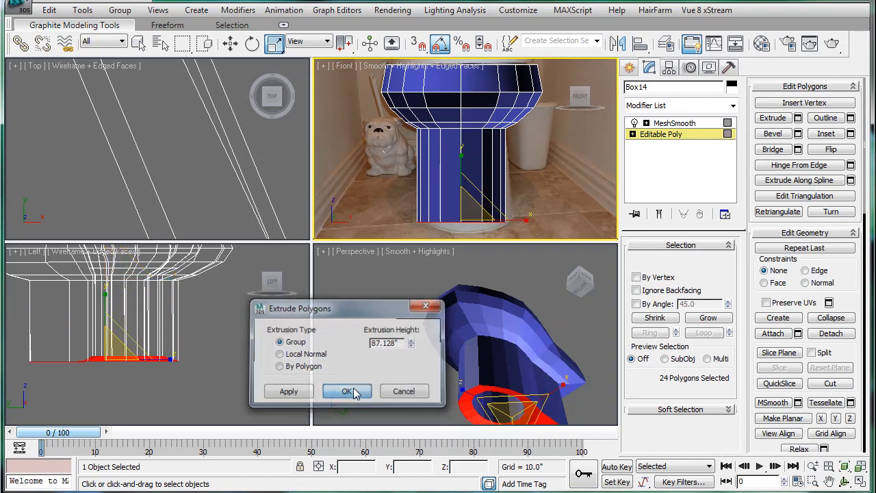
click(346, 392)
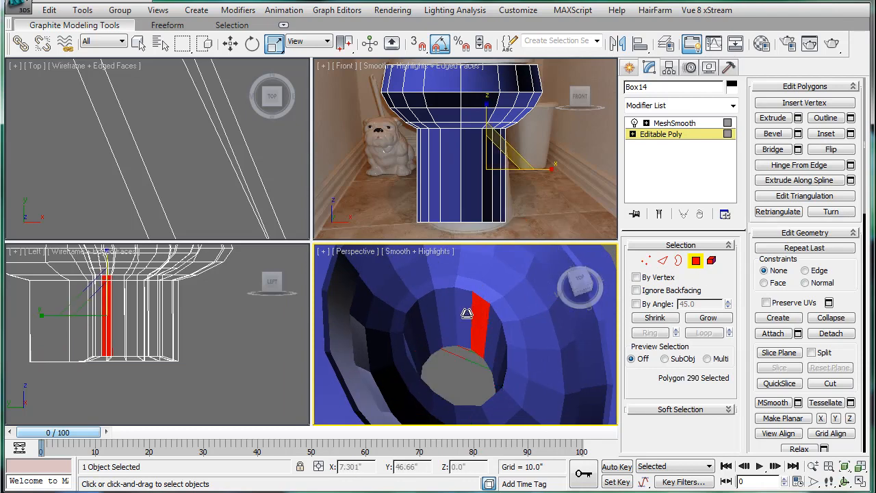
- Cap the pedestal's open bottom border with a new face and inset that face slightly smaller
click(449, 313)
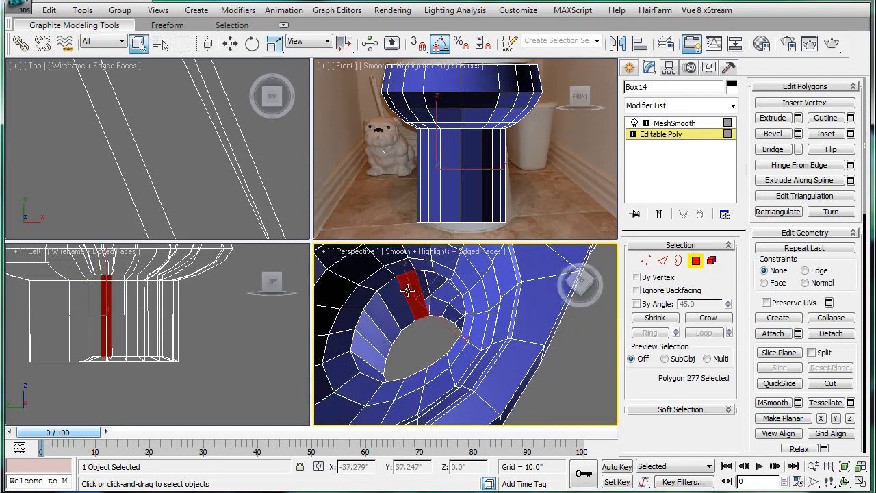
drag(408, 287, 384, 322)
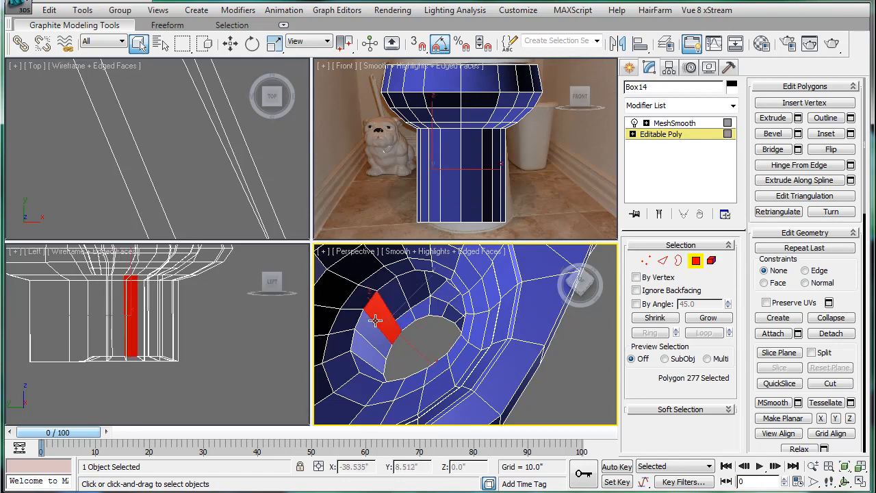
click(422, 330)
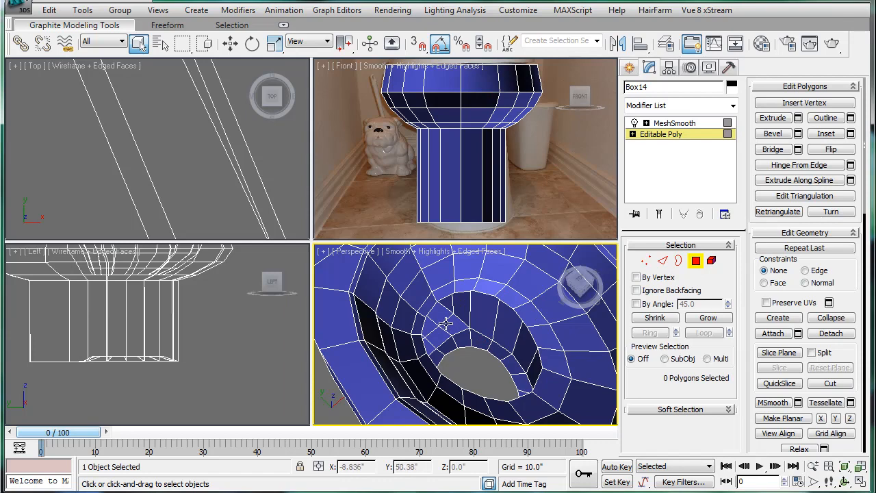
click(679, 261)
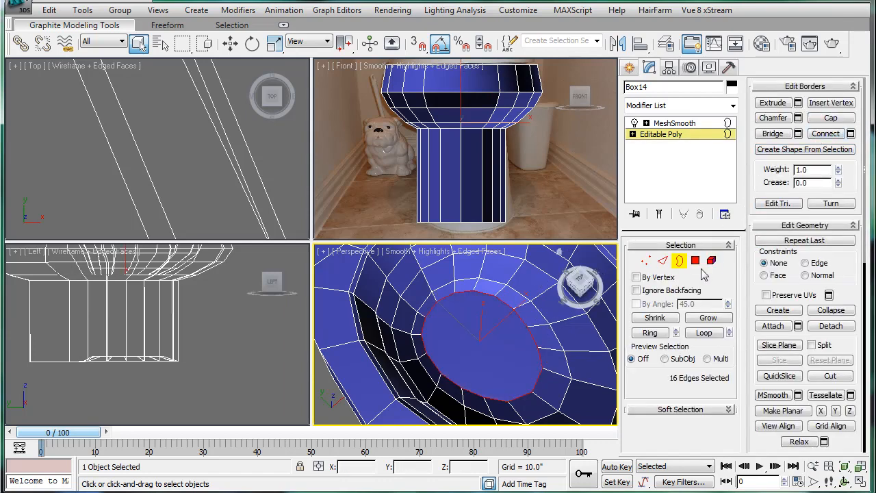
click(695, 260)
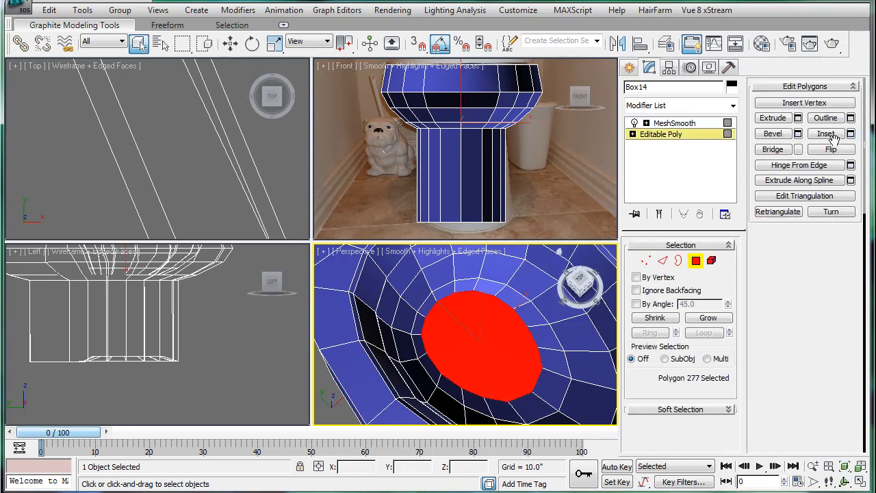
click(824, 134)
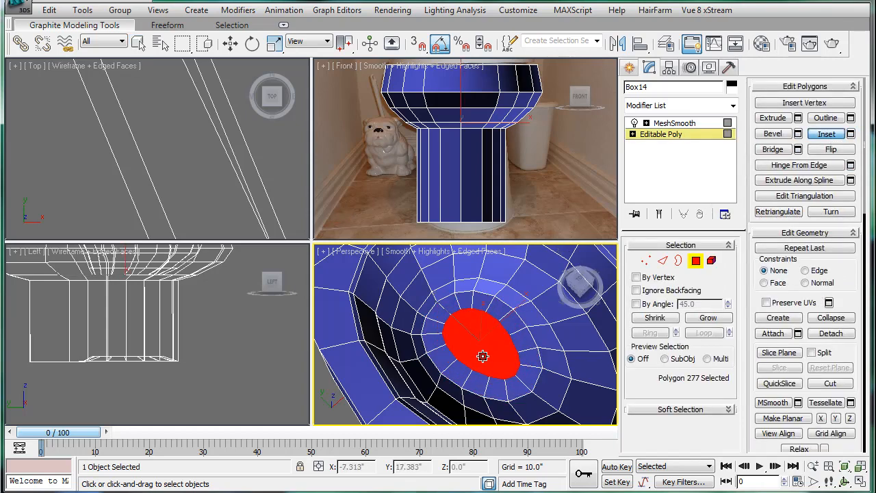